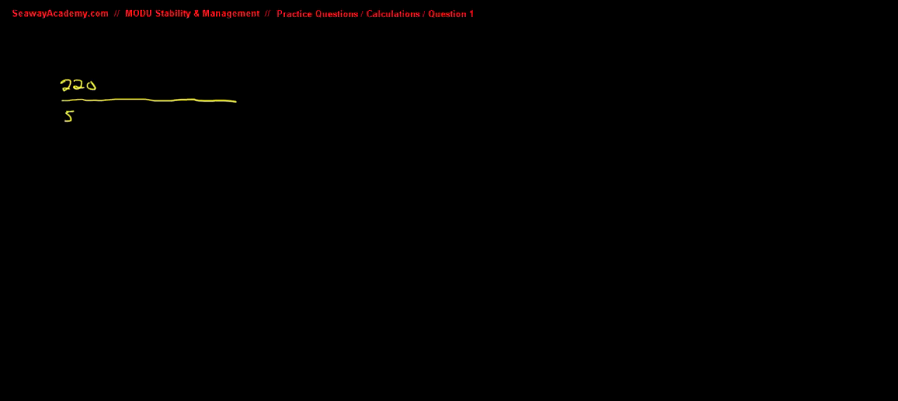
Step: Label 5 m, draw the fulcrum under the beam, and begin the equation beside it
{"action": "type", "text": "m"}
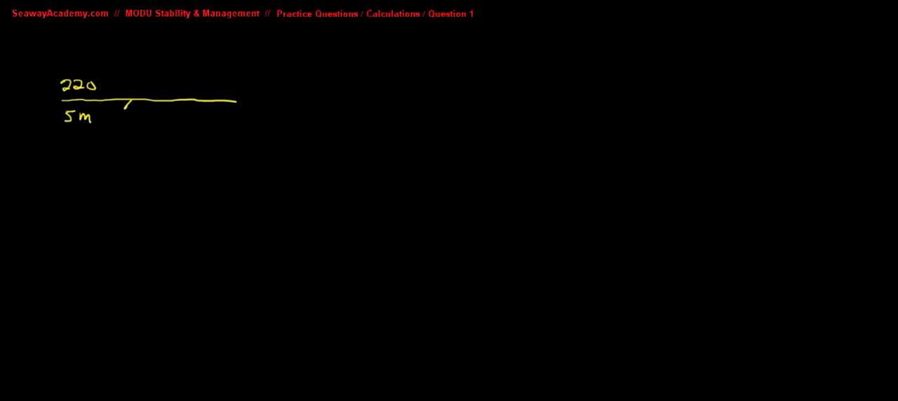
{"action": "left_click_drag", "start_coordinate": [126, 108], "coordinate": [134, 101]}
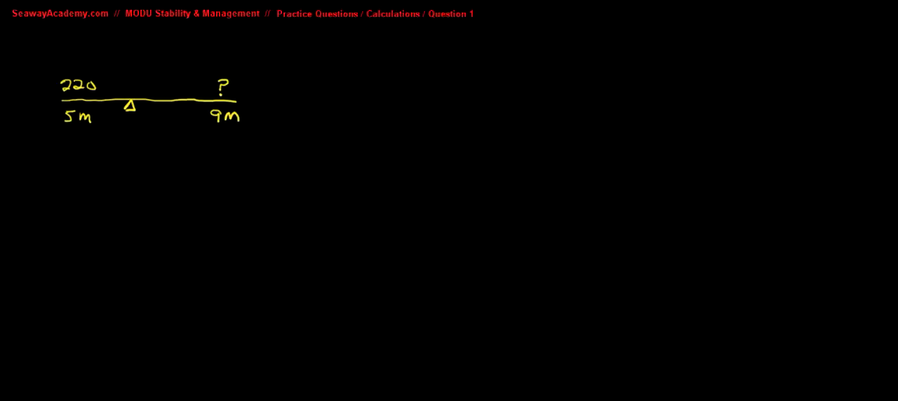
{"action": "left_click_drag", "start_coordinate": [365, 74], "coordinate": [365, 101]}
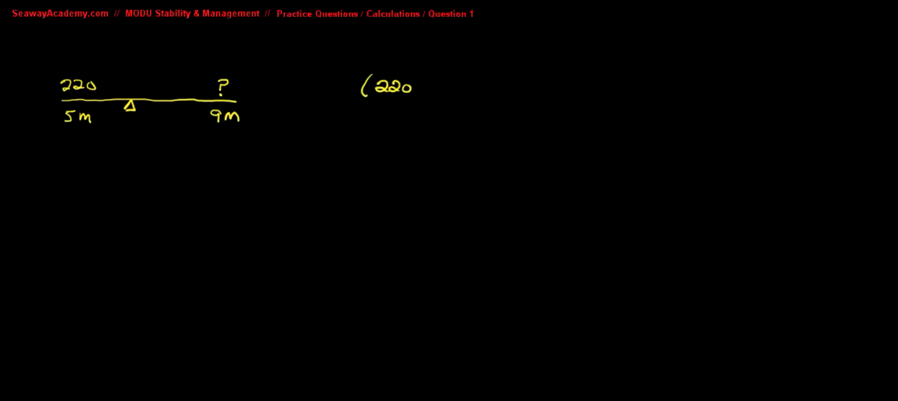
Step: Write "× 5" to complete the 220 × 5 side of the balance equation
{"action": "type", "text": "× 5) = (x × 9)"}
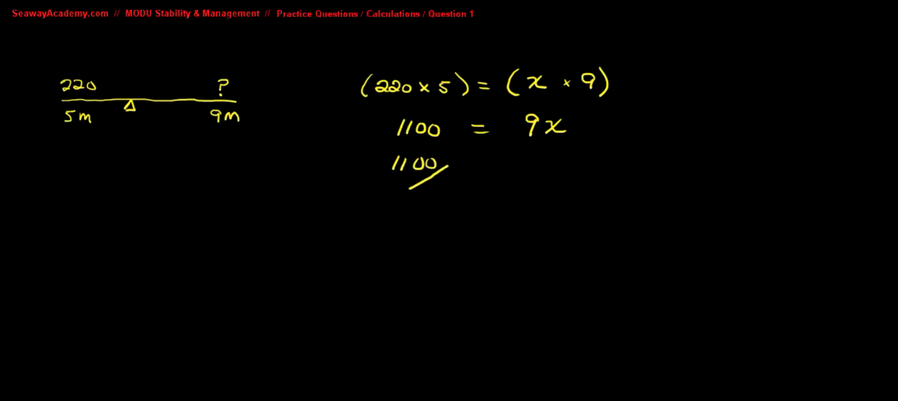
Step: Place 9 under 1100 as the divisor, giving x = 1100/9
{"action": "left_click", "coordinate": [438, 186]}
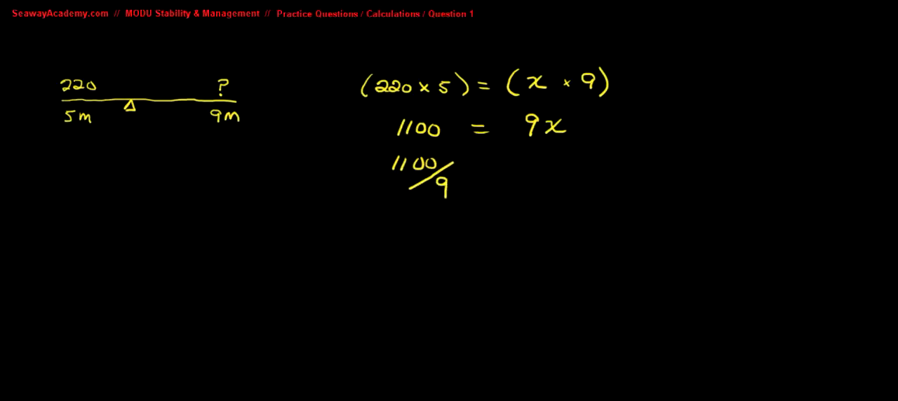